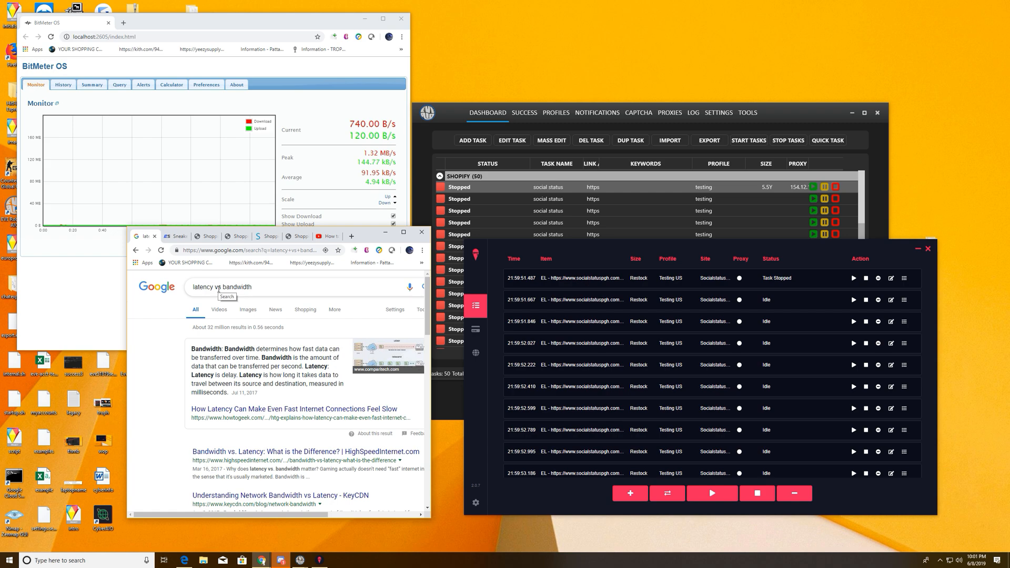
- Scroll the Google results for 'latency vs bandwidth' explaining bandwidth
scroll("down", 3)
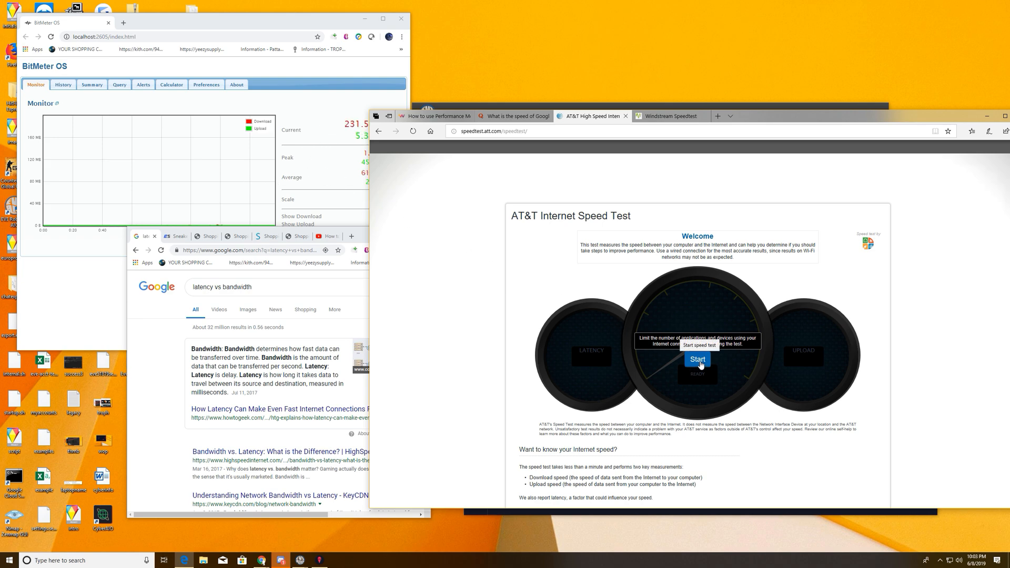
- Start the AT&T Internet Speed Test to measure download speed
left_click(697, 359)
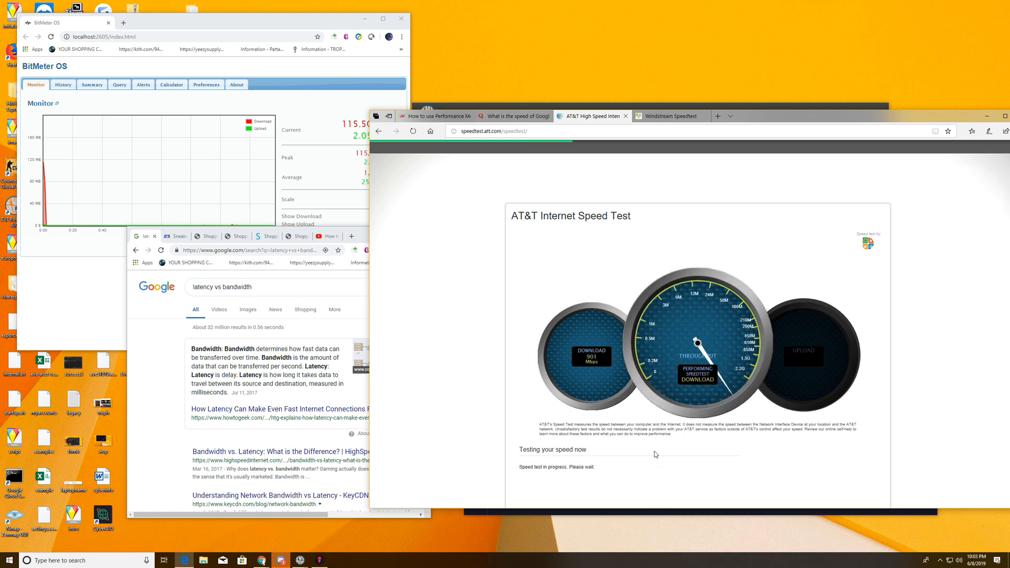
mouse_move(624, 416)
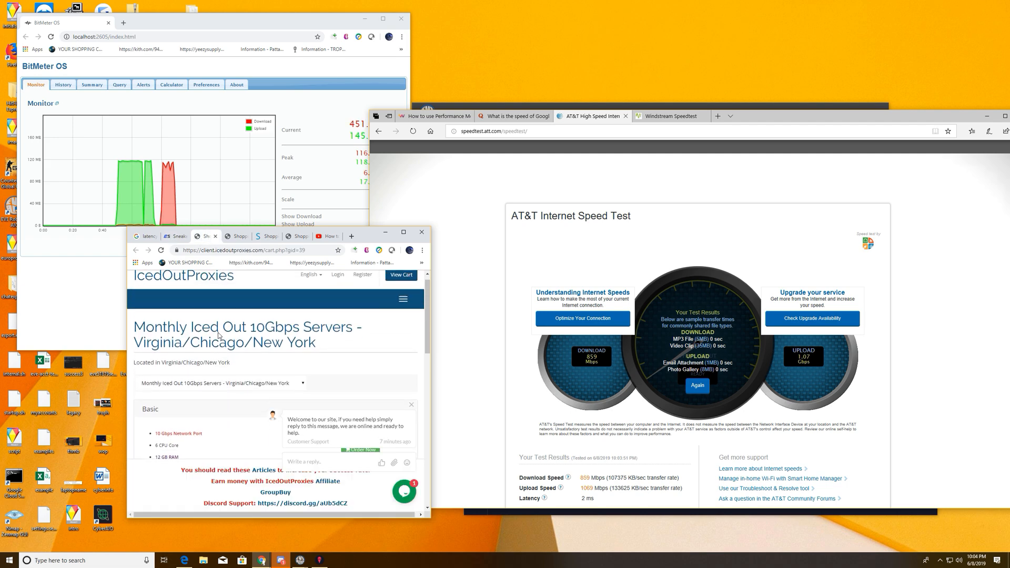
- Browse proxy and server pricing pages, ending on Oculus Servers' Chicago and Virginia plans
scroll("down", 3)
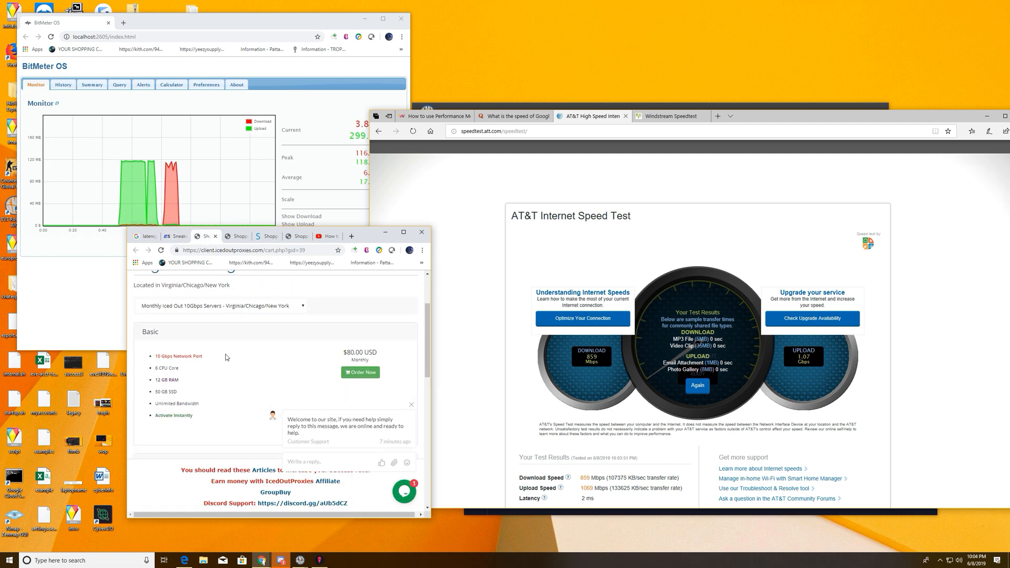
scroll("down", 3)
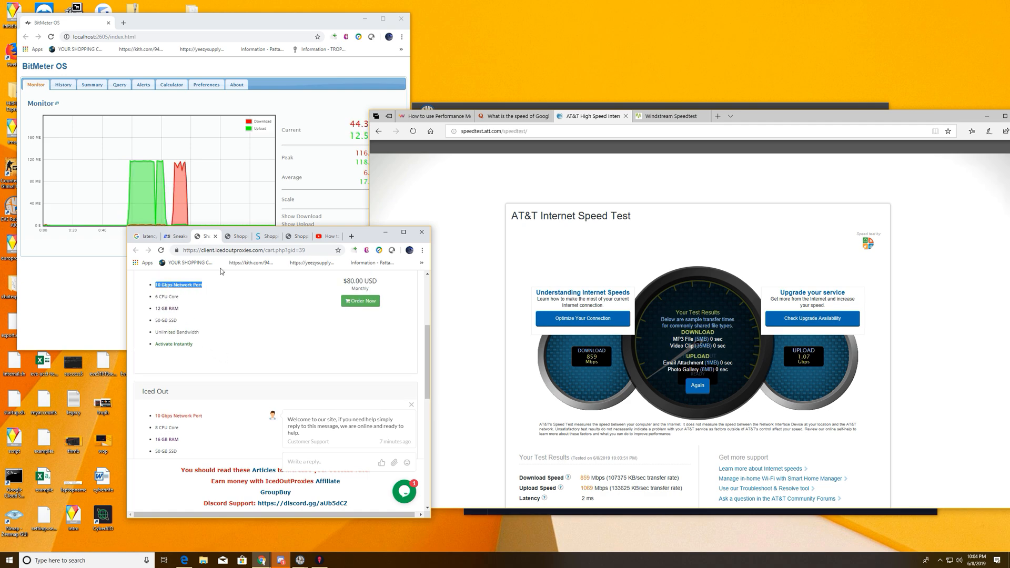
left_click(201, 357)
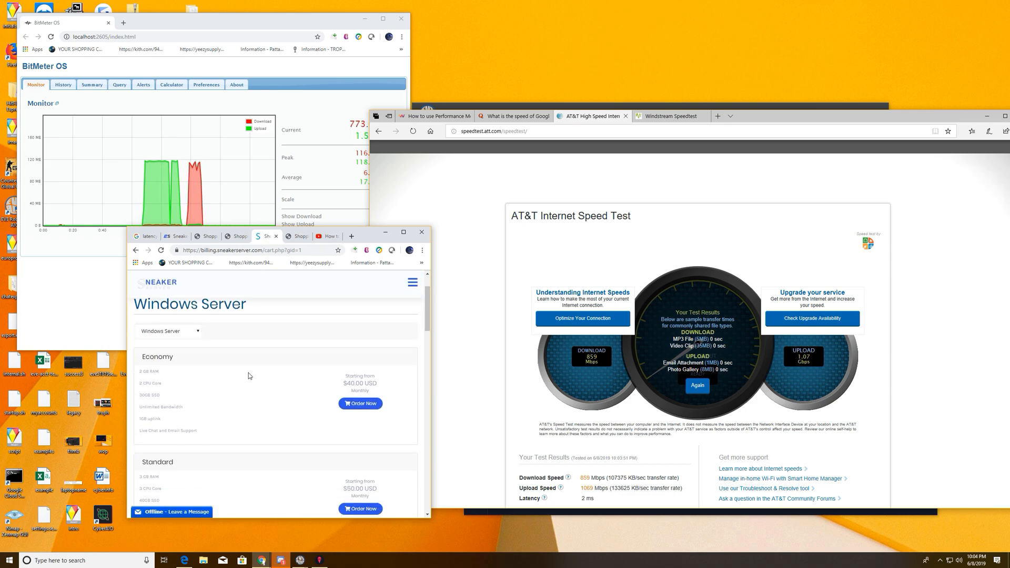
scroll("down", 3)
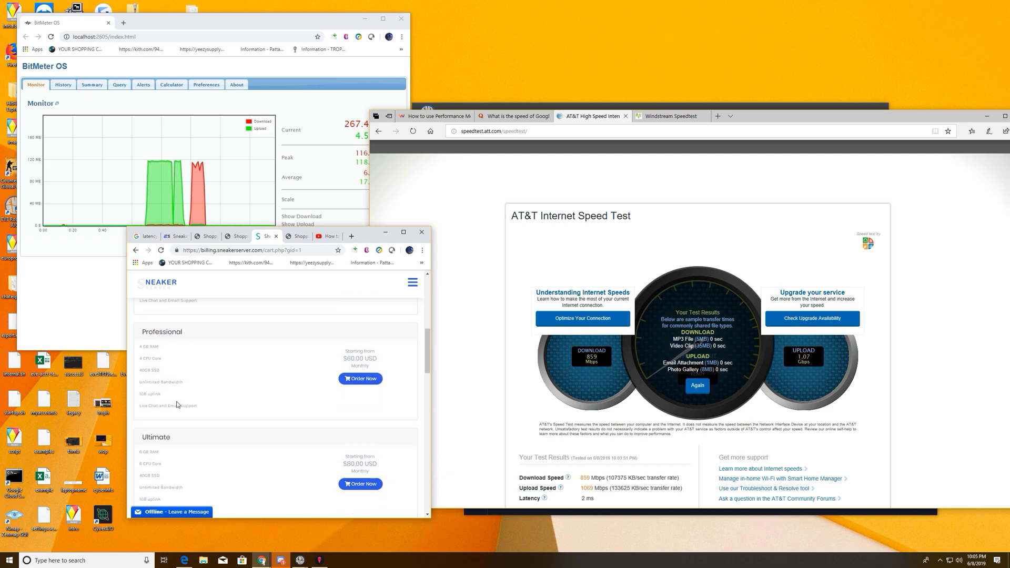
scroll("down", 3)
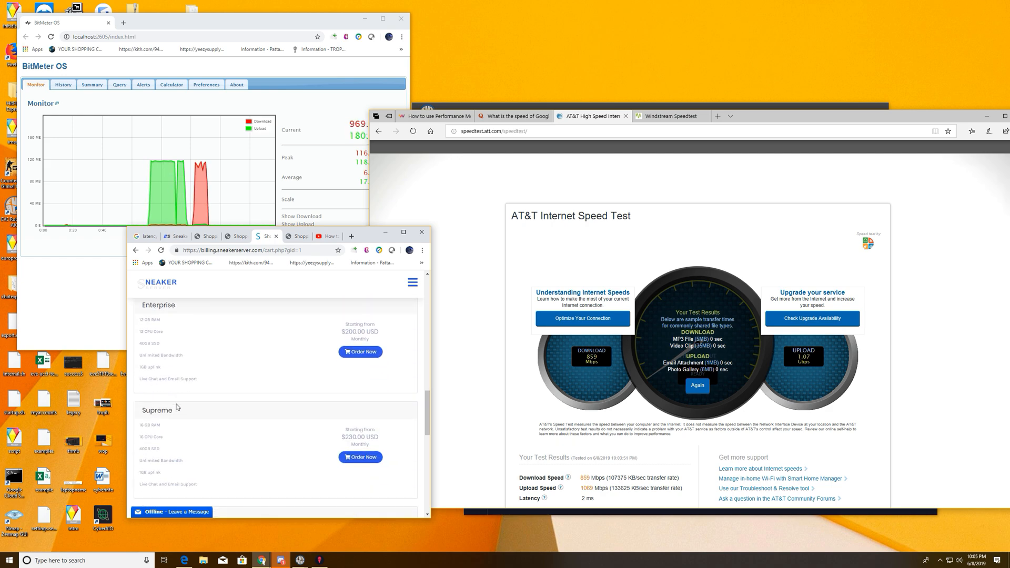
scroll("down", 3)
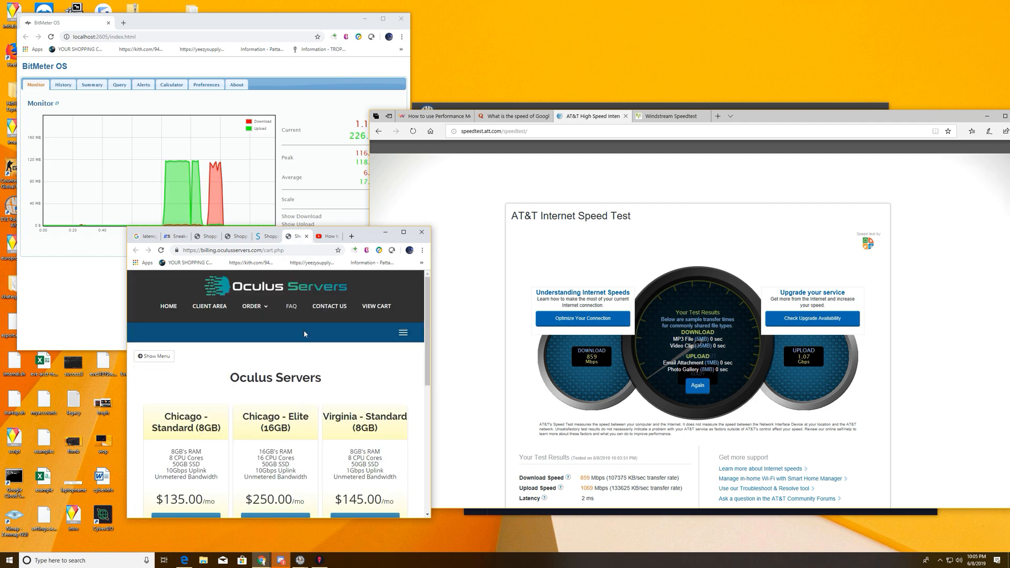
mouse_move(258, 414)
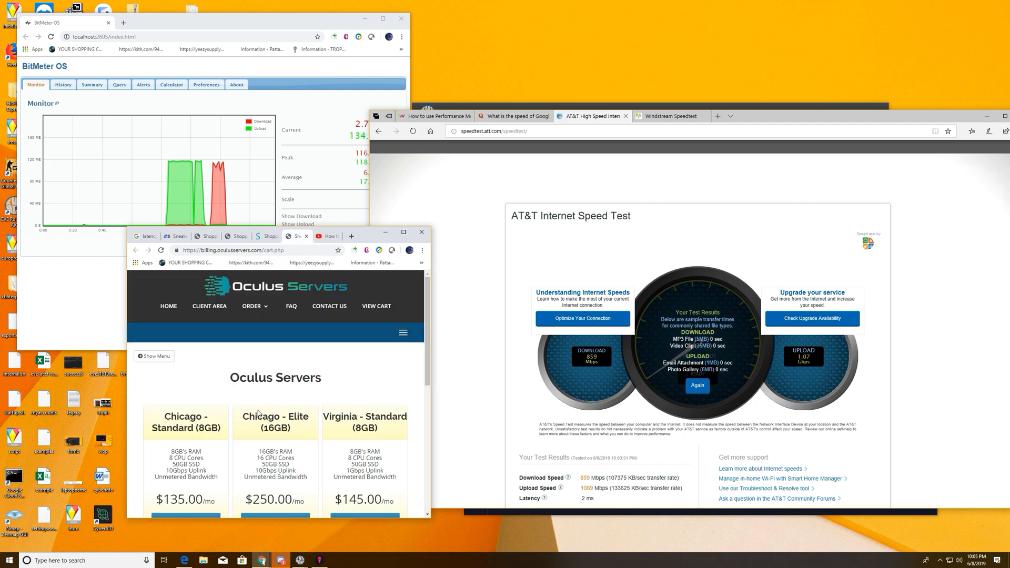
scroll("down", 3)
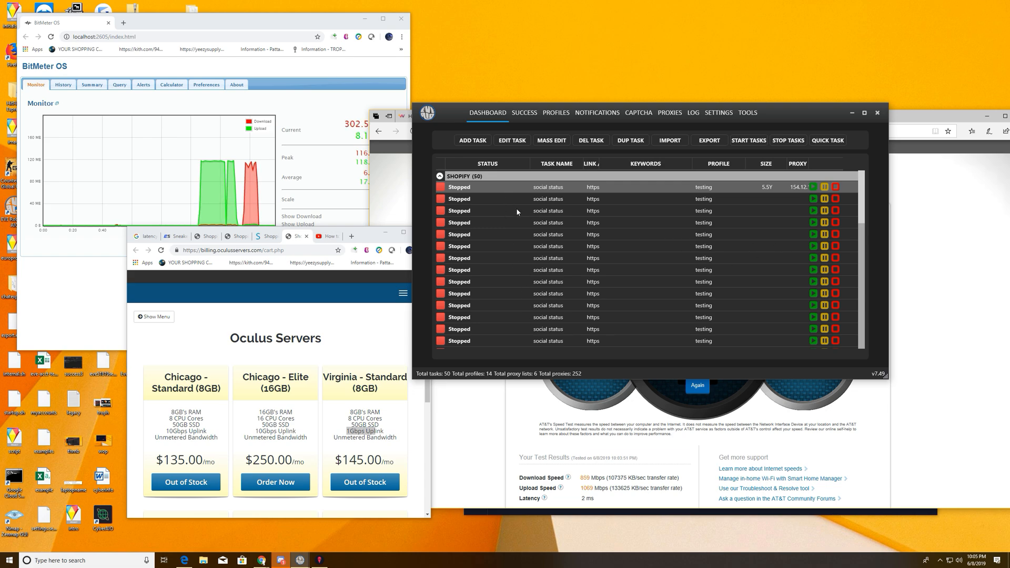
mouse_move(563, 197)
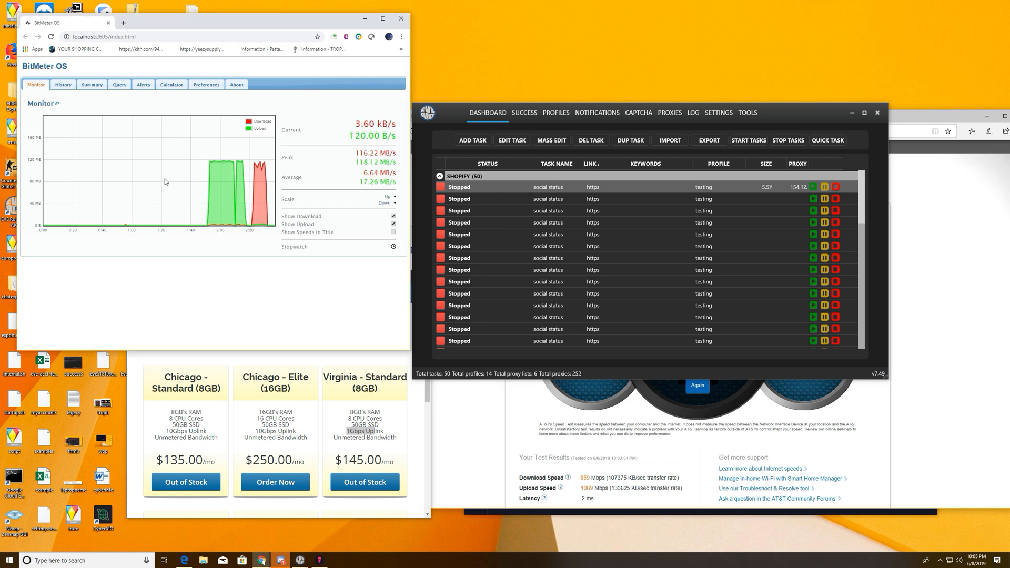
mouse_move(534, 191)
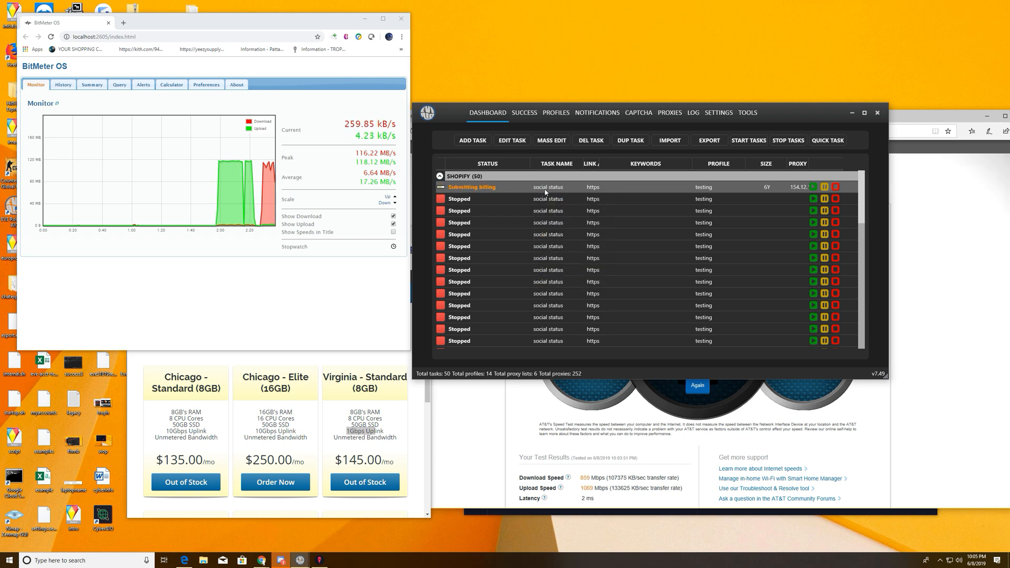
- Stop the Shopify task that was waiting for captcha
right_click(544, 187)
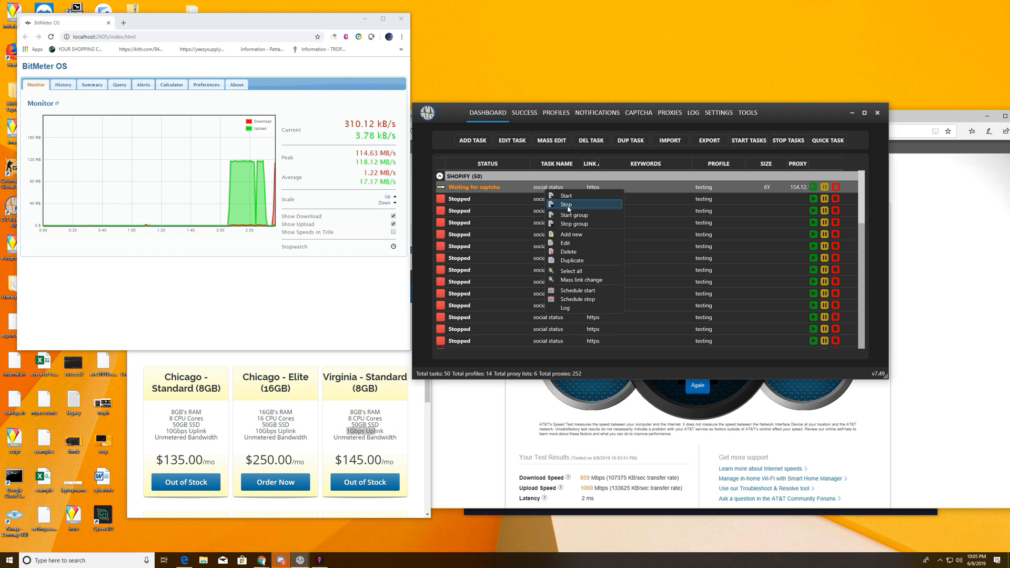
left_click(566, 204)
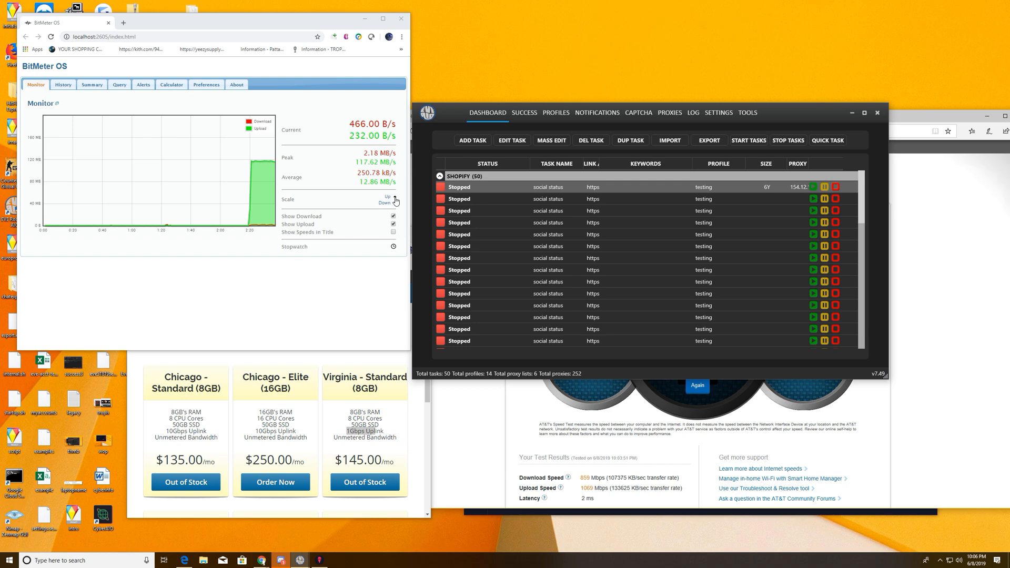
- Scale down the BitMeter monitor graph to reveal small download spikes
left_click(384, 203)
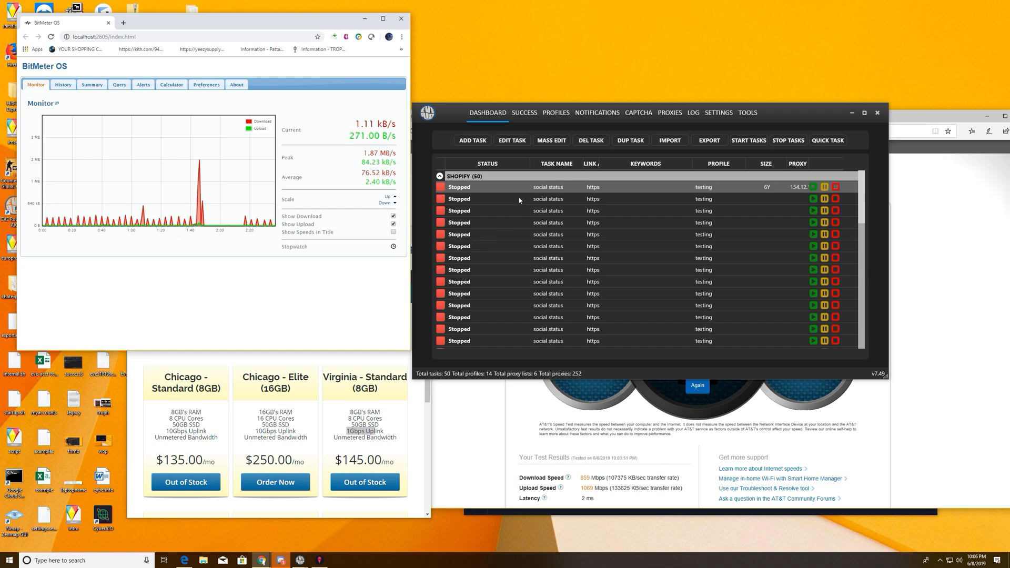
- Change the first Shopify task's size to 10 via its context menu
right_click(519, 200)
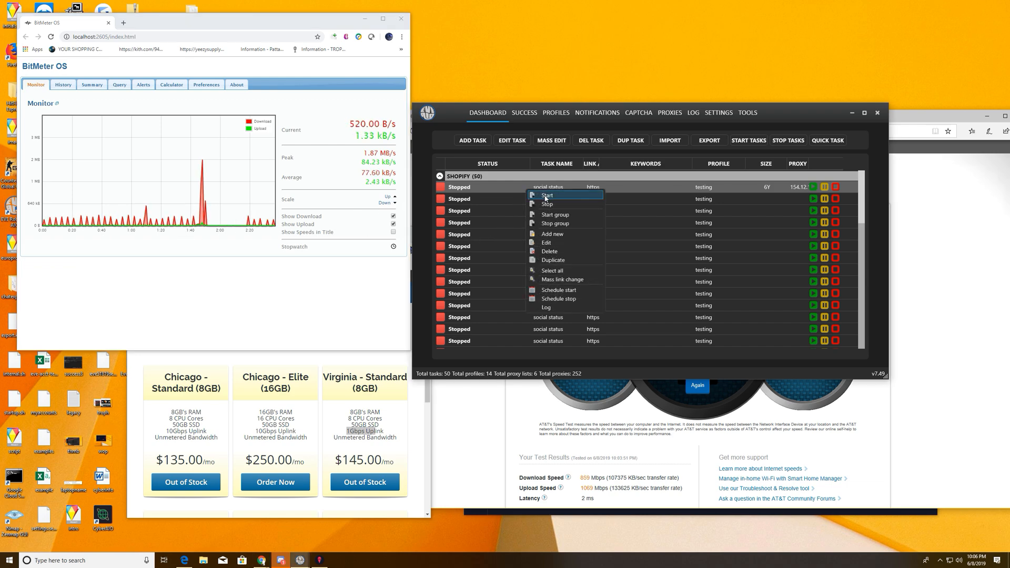
left_click(547, 195)
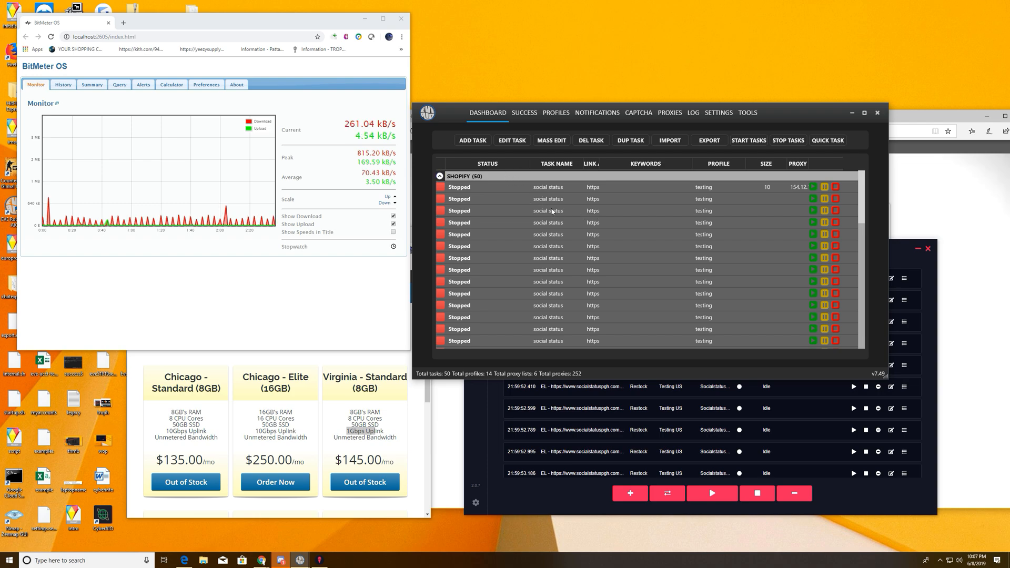
- Start the EVE AIO Shopify tasks from the task context menu
right_click(548, 210)
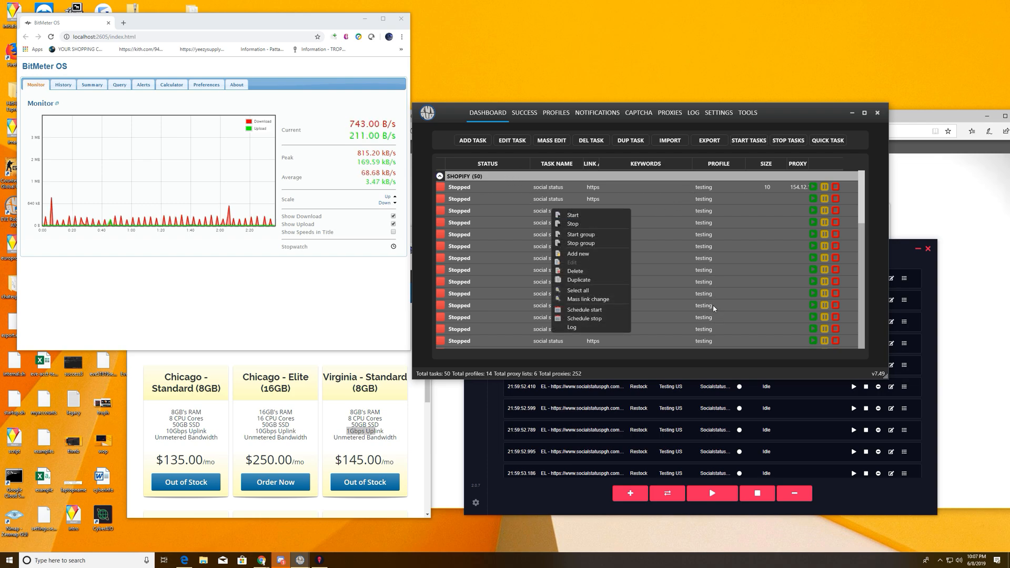
mouse_move(575, 214)
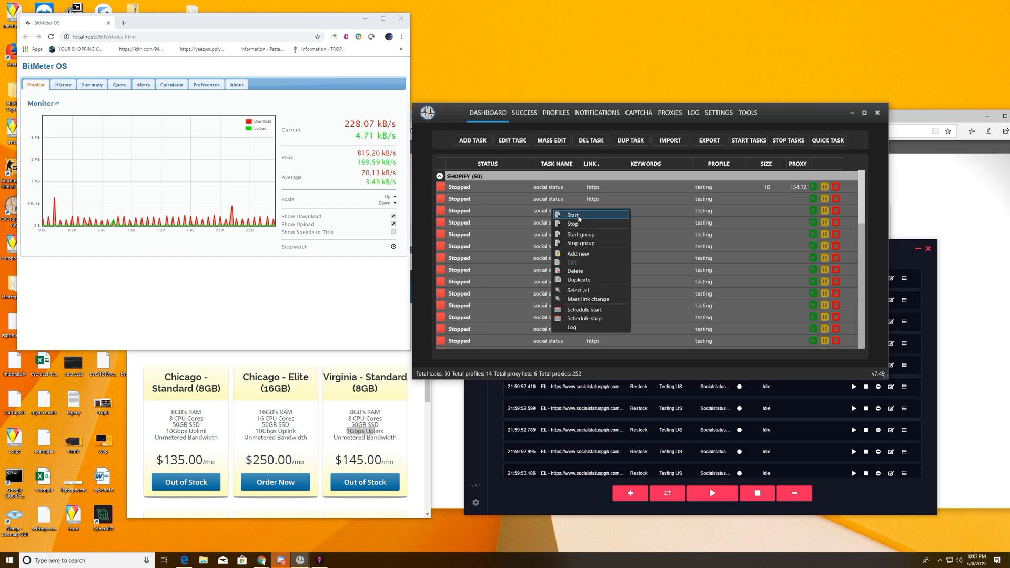
left_click(572, 215)
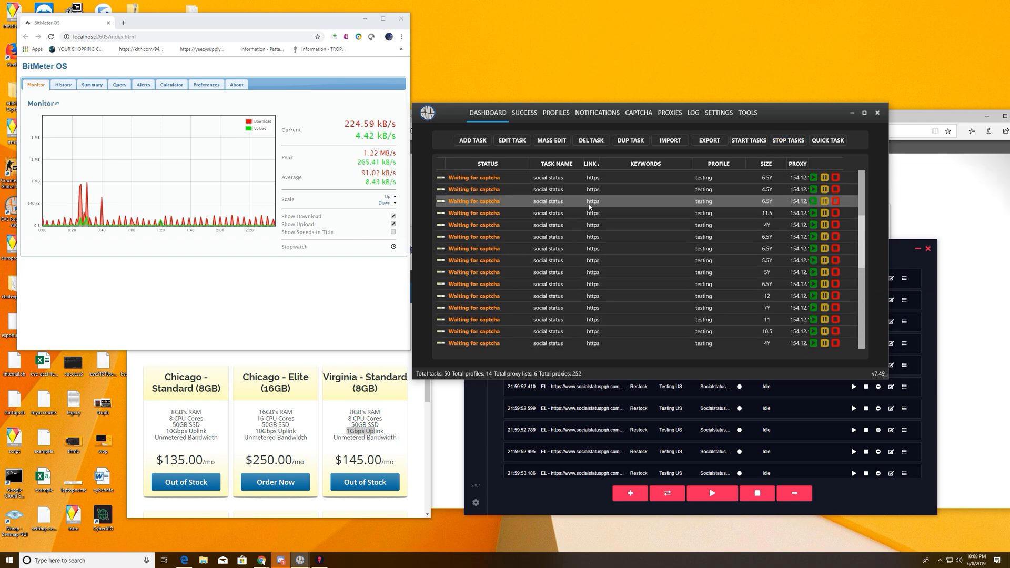
- Bring Wop forward and start all its restock tasks
left_click(788, 141)
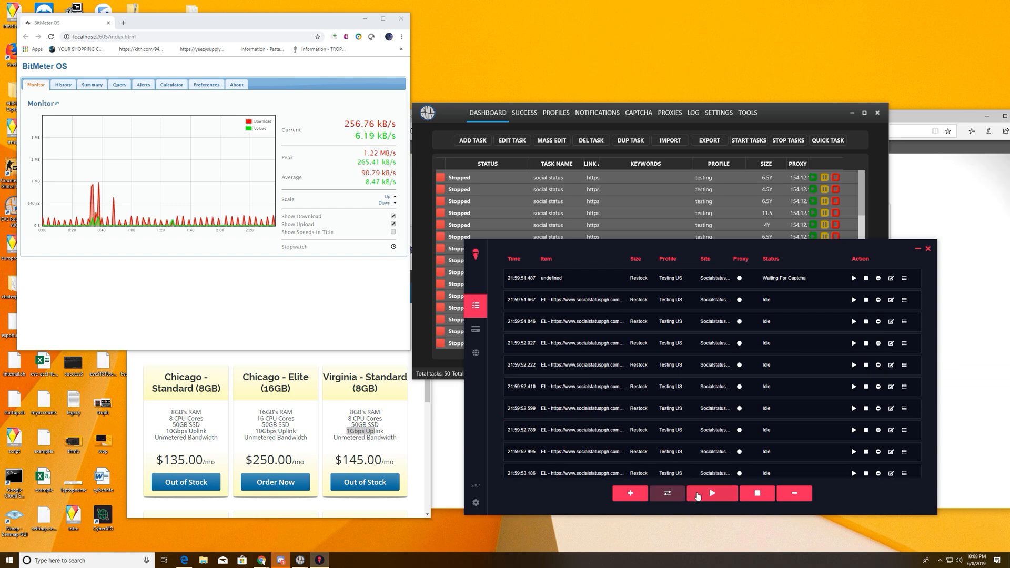
left_click(712, 493)
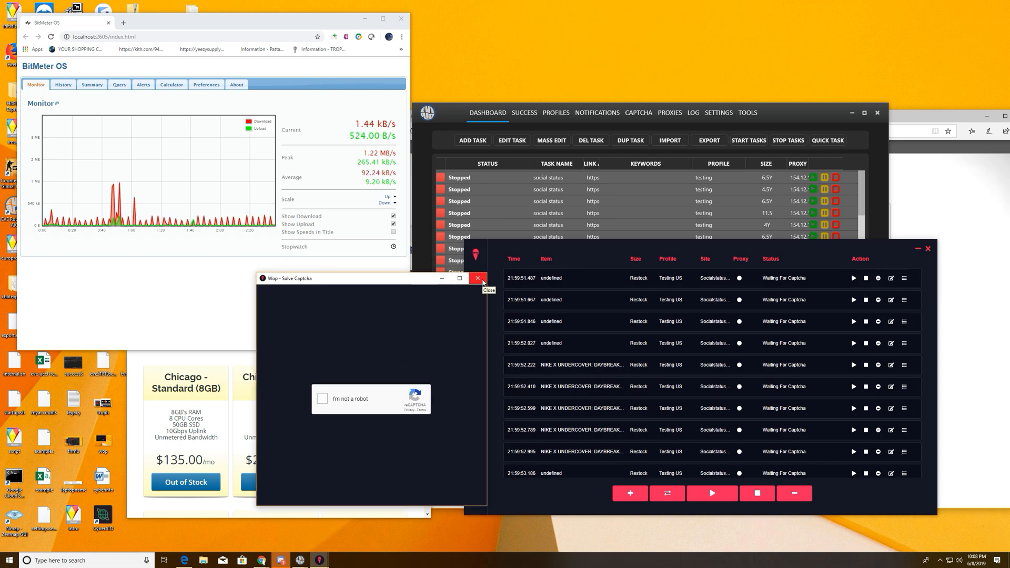
- Close the Solve Captcha window and stop all Wop tasks
left_click(478, 277)
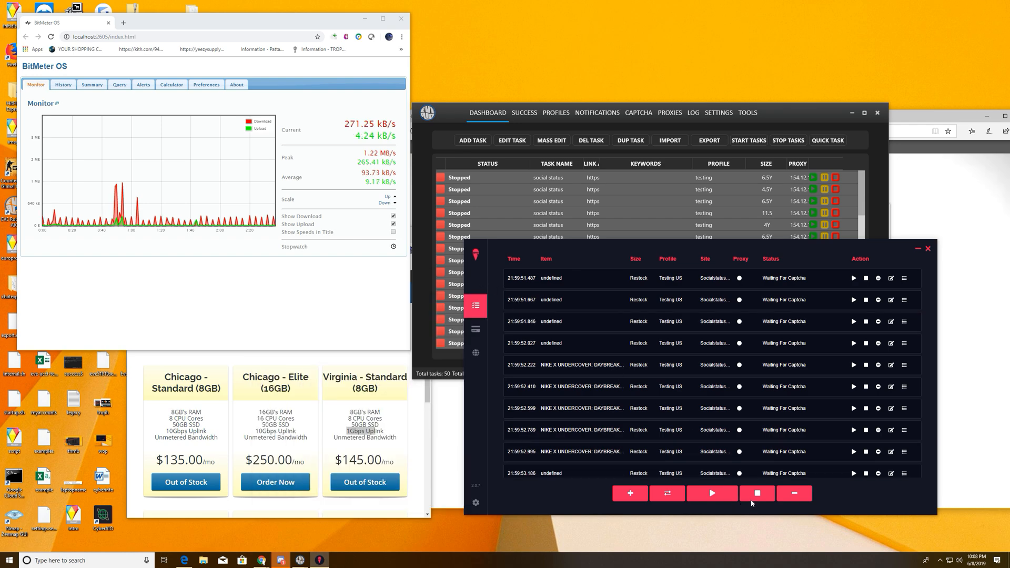
left_click(757, 492)
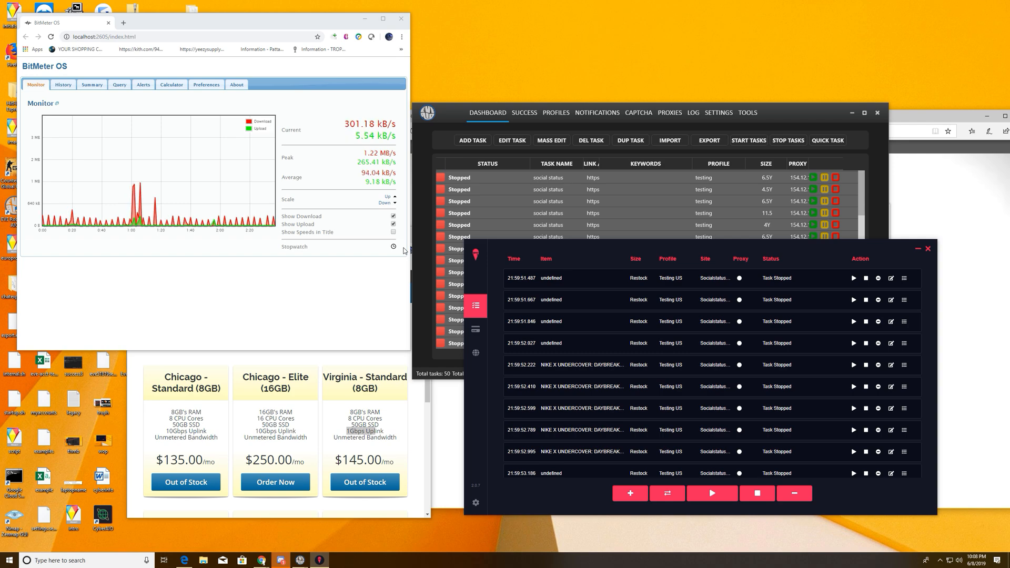
mouse_move(218, 450)
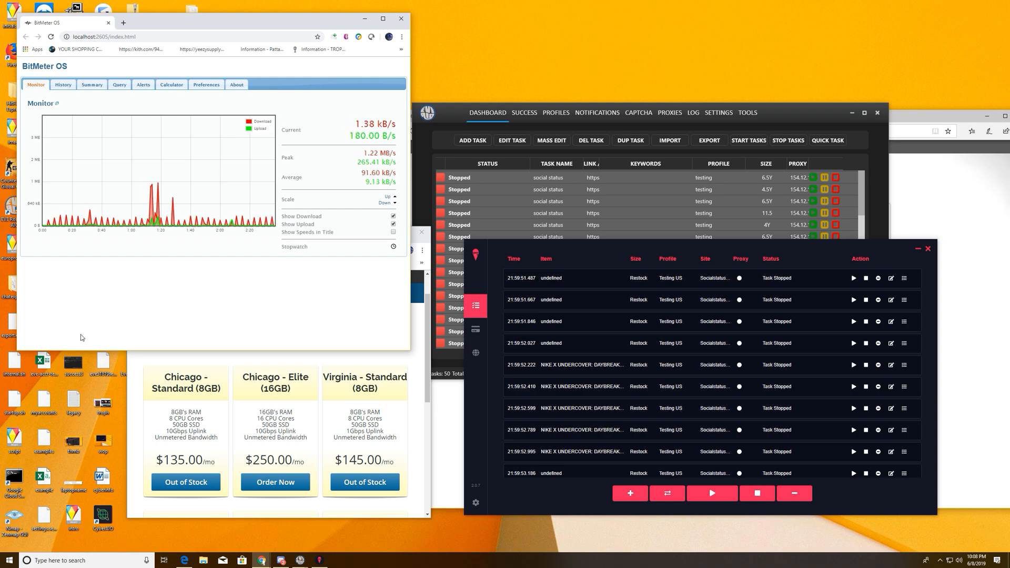
mouse_move(104, 334)
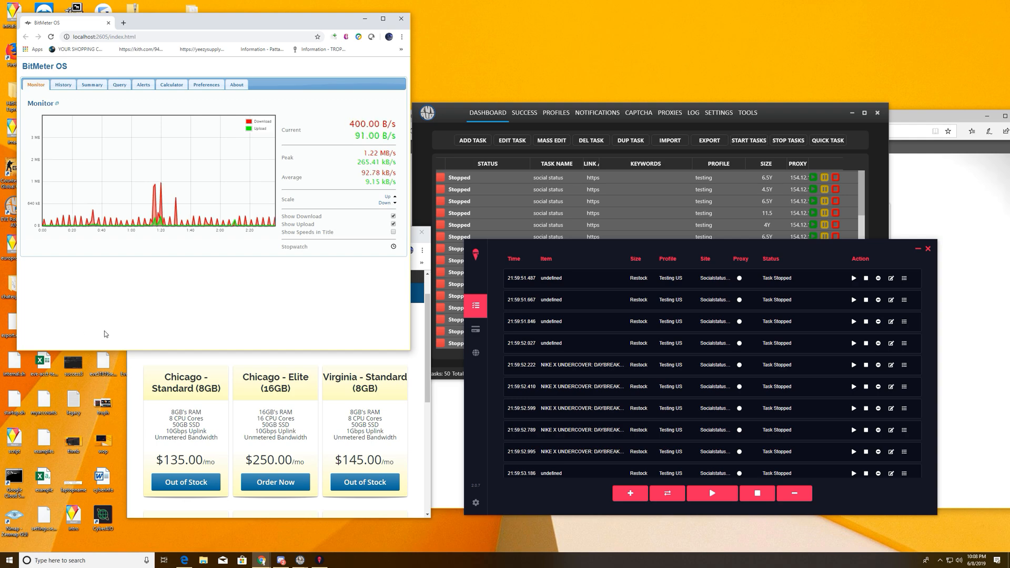